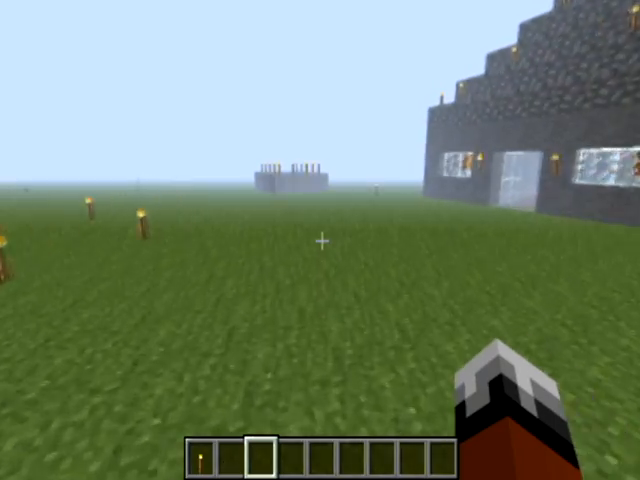
pyautogui.moveTo(320, 240)
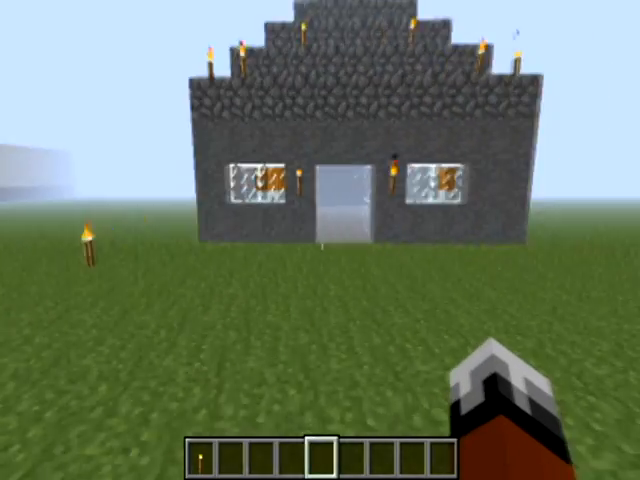
pyautogui.moveTo(320, 240)
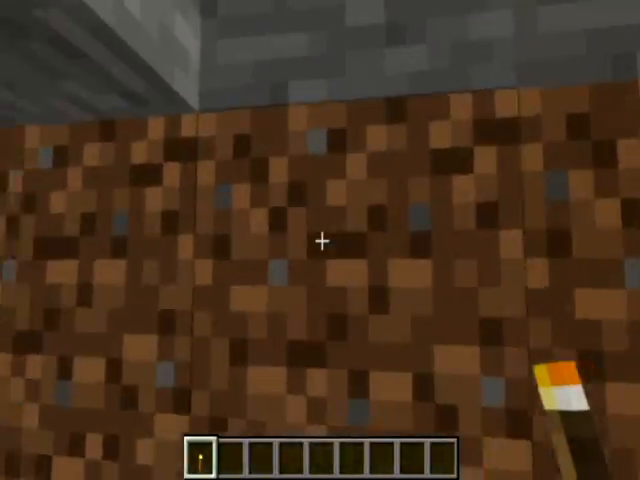
pyautogui.moveTo(320, 240)
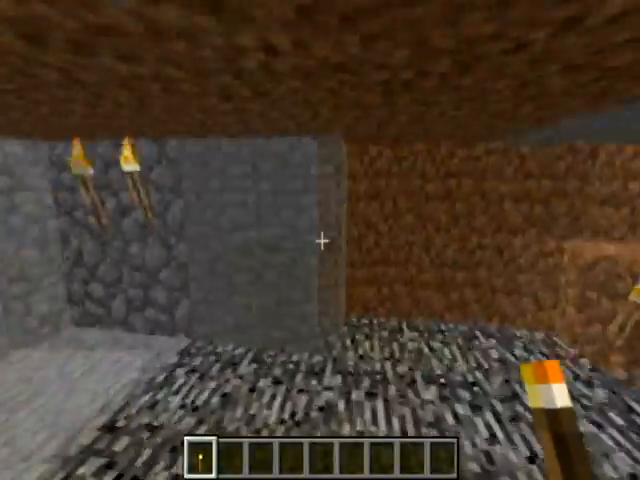
pyautogui.moveTo(320, 240)
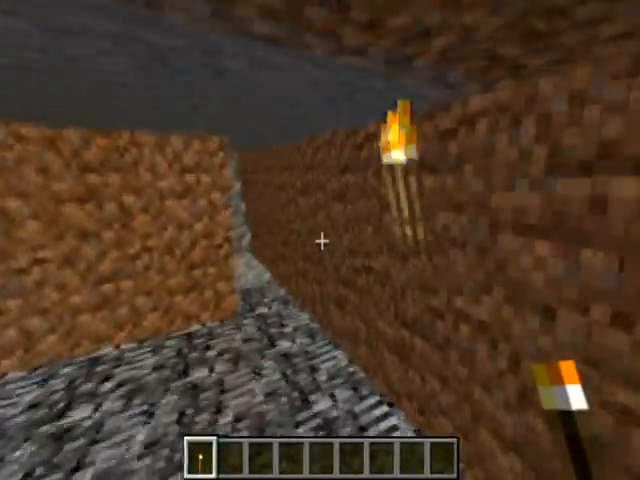
pyautogui.moveTo(320, 240)
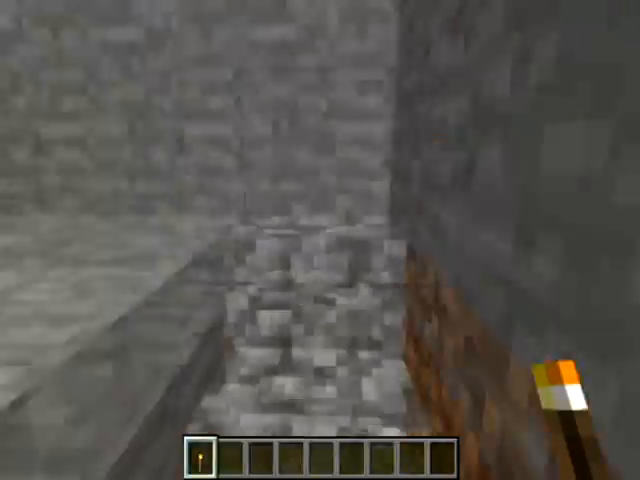
pyautogui.moveTo(320, 240)
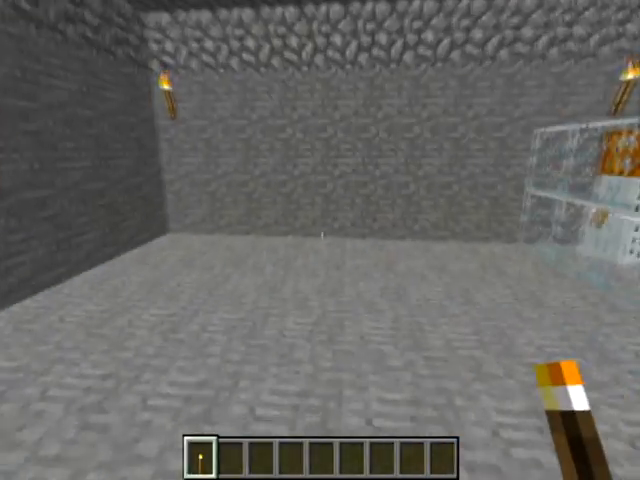
pyautogui.moveTo(320, 240)
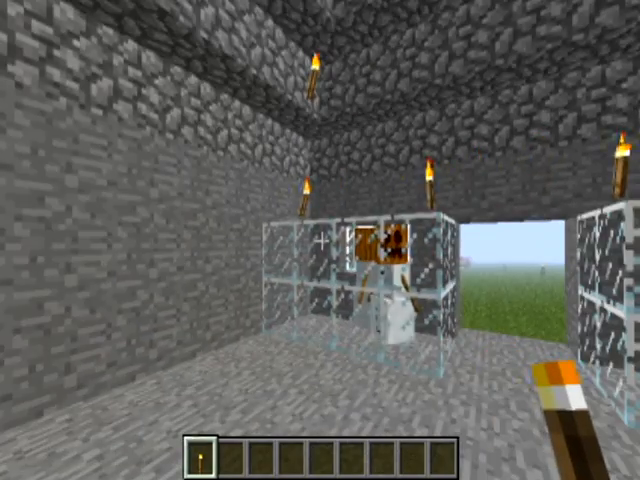
pyautogui.moveTo(320, 240)
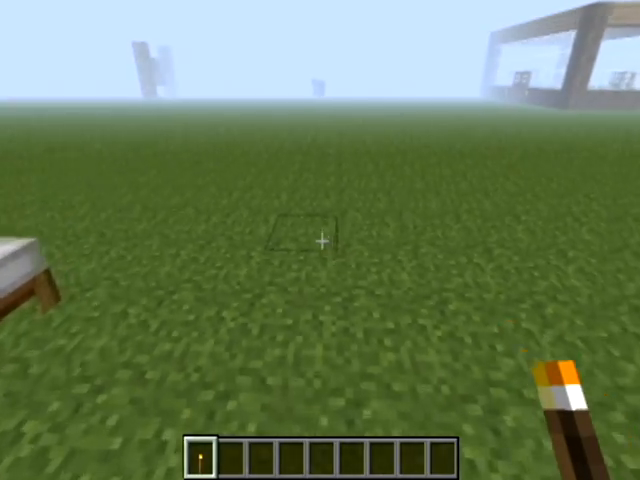
# - Bring up the creative item selection and scroll down toward the grey stone blocks
pyautogui.press('e')
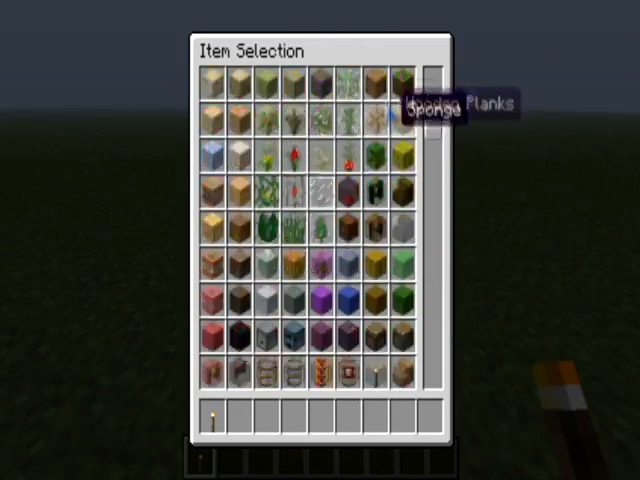
pyautogui.scroll(-3)
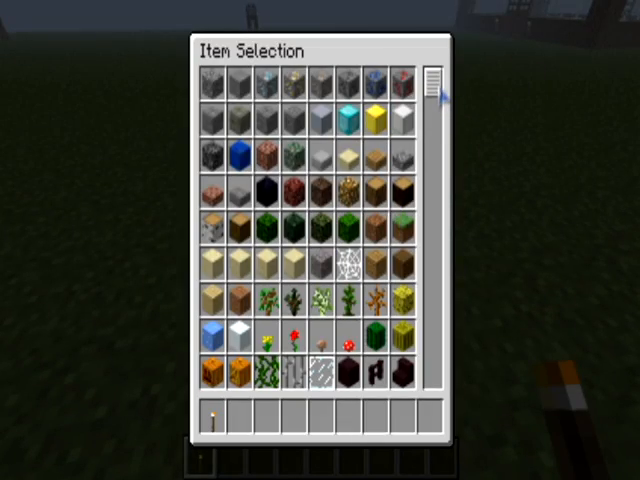
pyautogui.moveTo(216, 78)
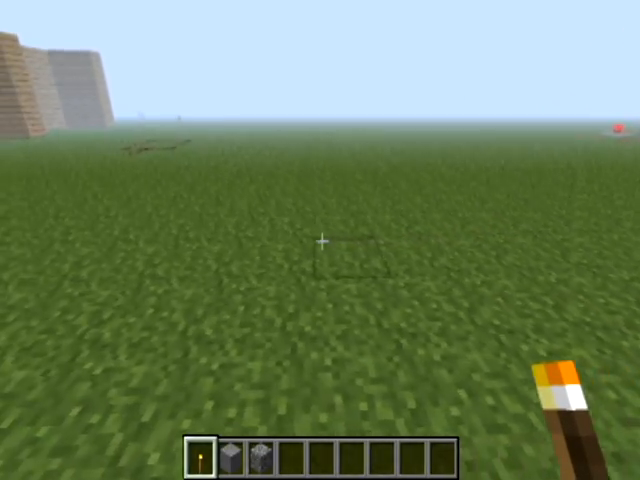
pyautogui.click(320, 240)
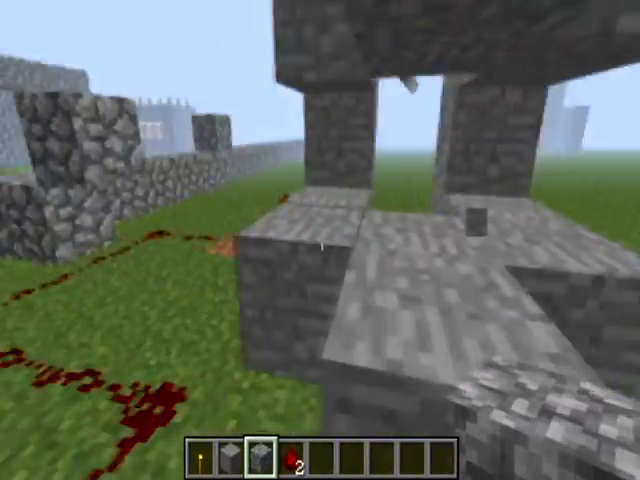
pyautogui.moveTo(320, 240)
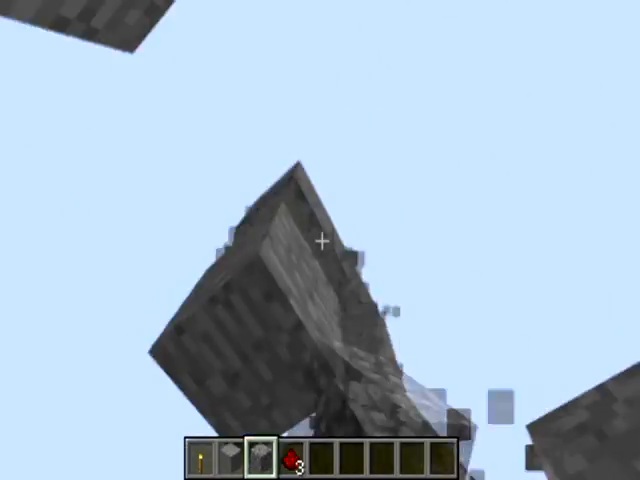
# - Break a cobblestone block of the old structure beside the dirt patch and pressure plate
pyautogui.click(320, 244)
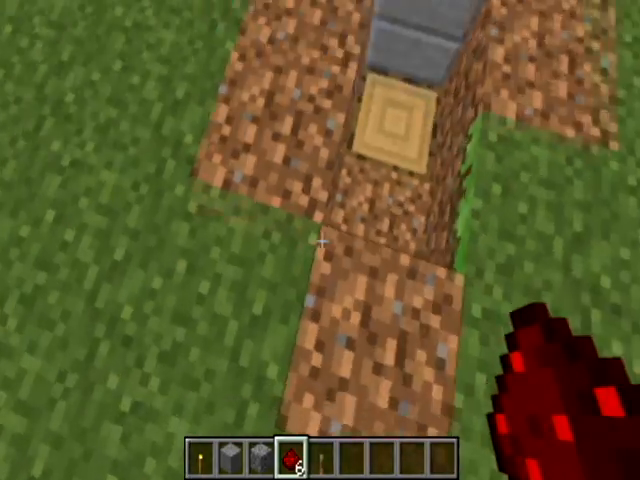
# - Close the item menu, place the L-shaped cobblestone outline, and reopen item selection
pyautogui.press('e')
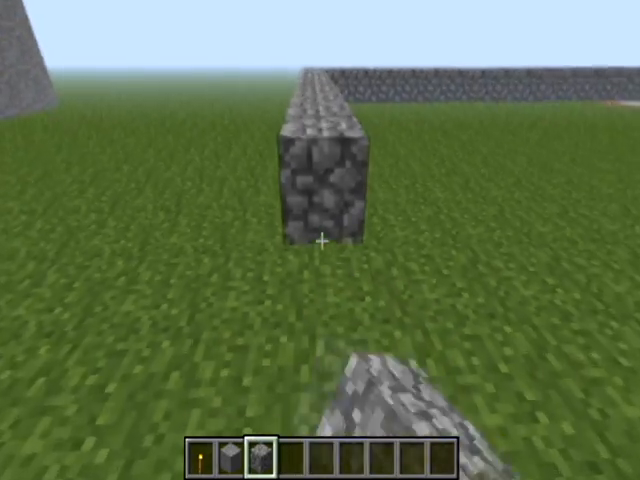
pyautogui.moveTo(320, 240)
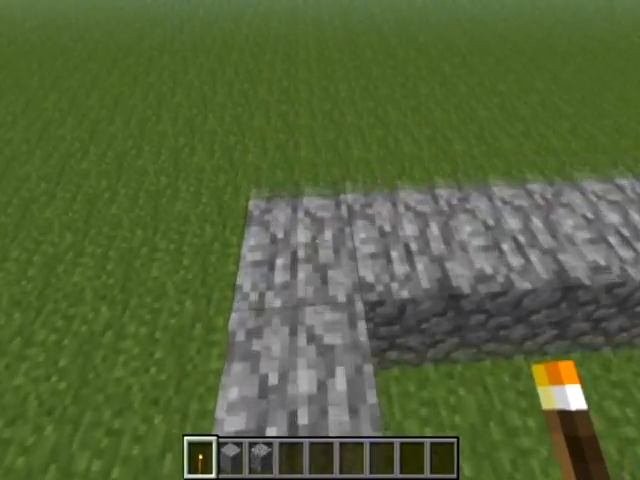
pyautogui.press('e')
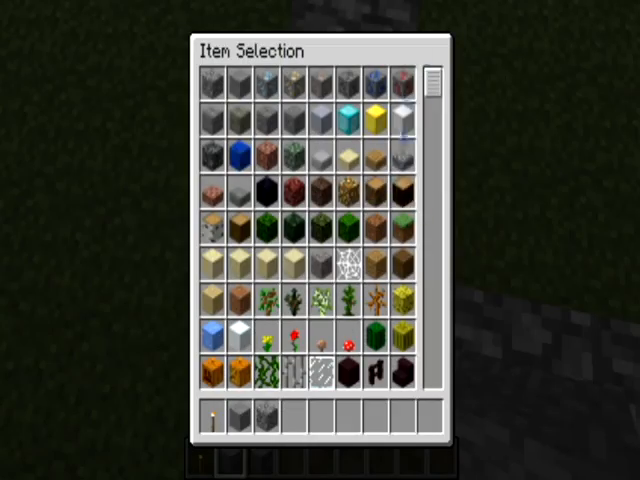
pyautogui.moveTo(408, 110)
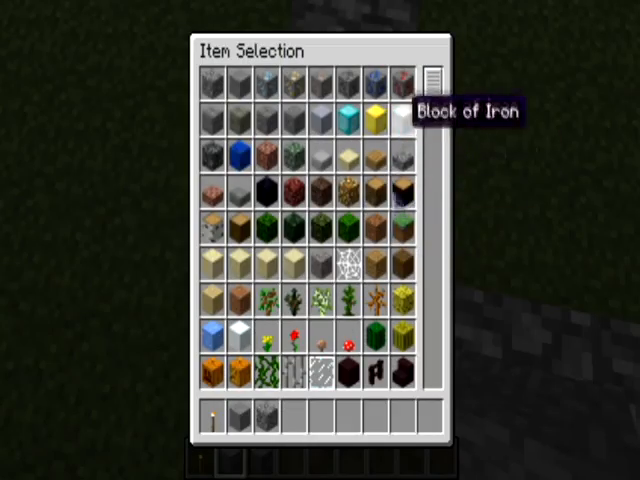